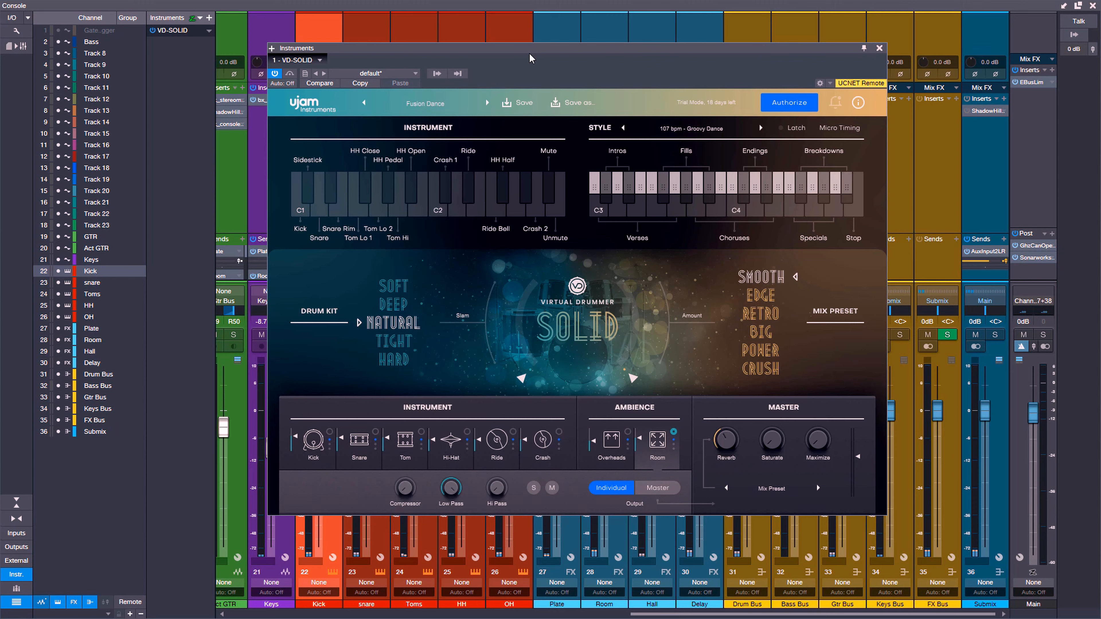
mouse_move(562, 223)
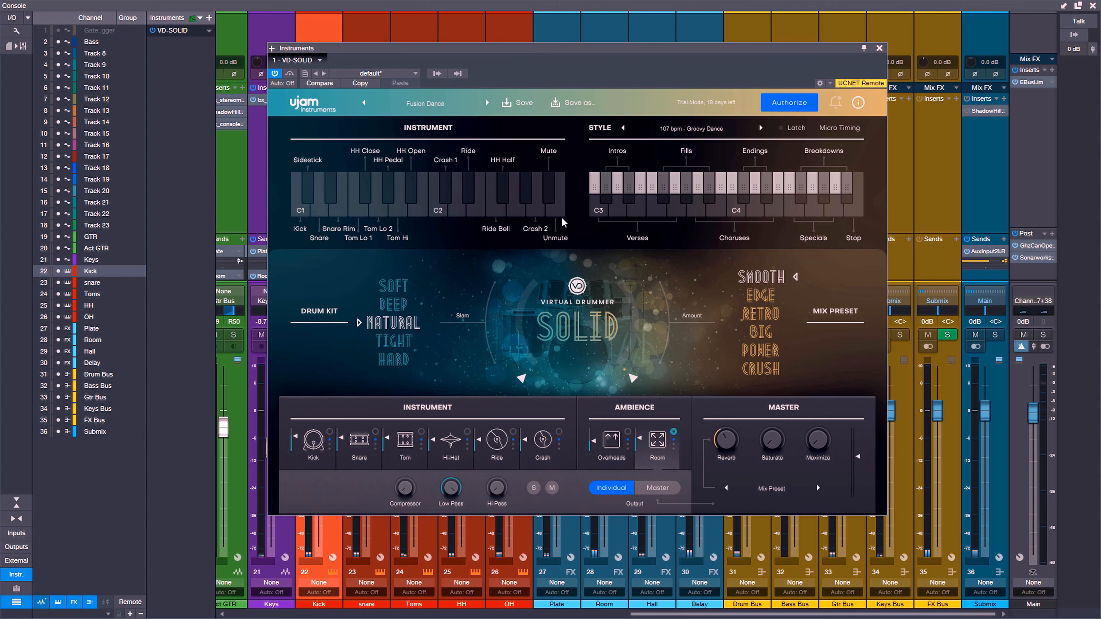
mouse_move(313, 446)
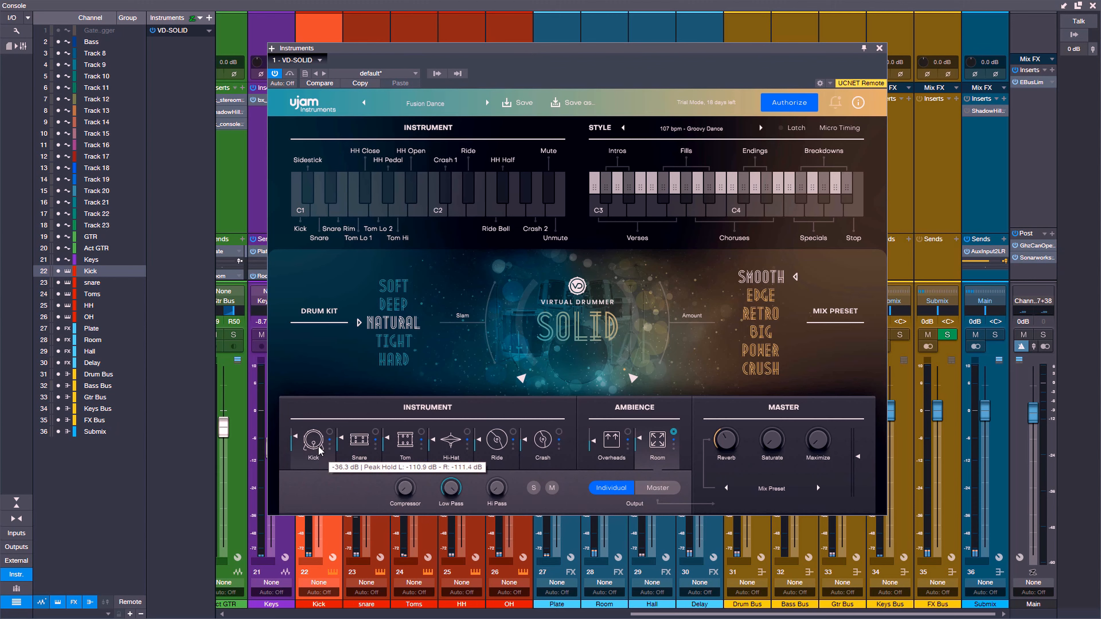
Show the Kick instrument's own sound settings in Virtual Drummer Solid.
left_click(313, 441)
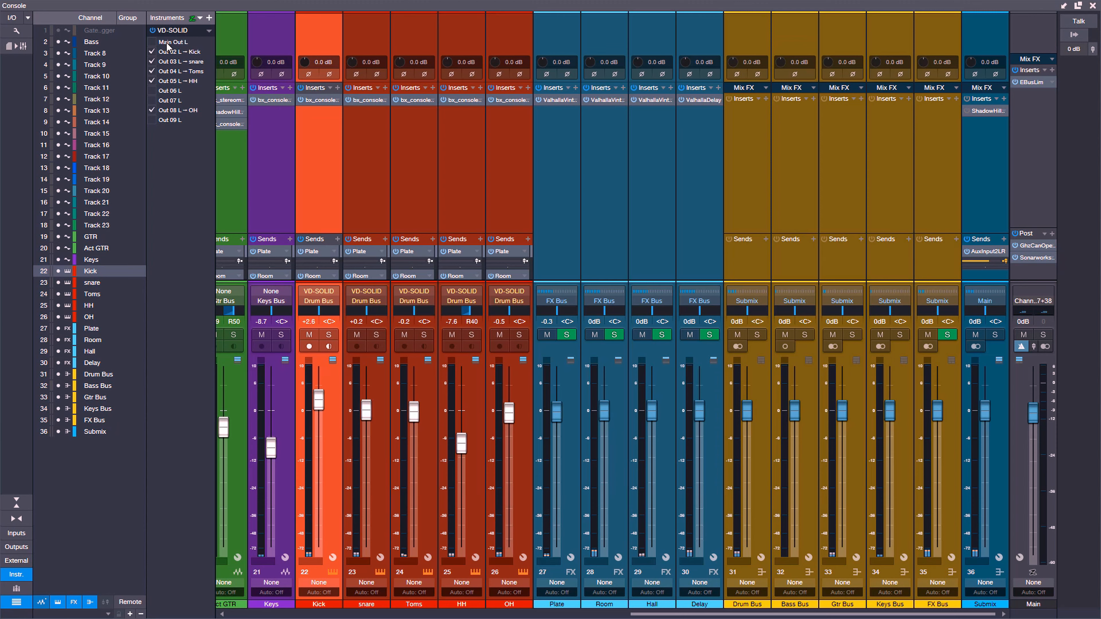
mouse_move(172, 41)
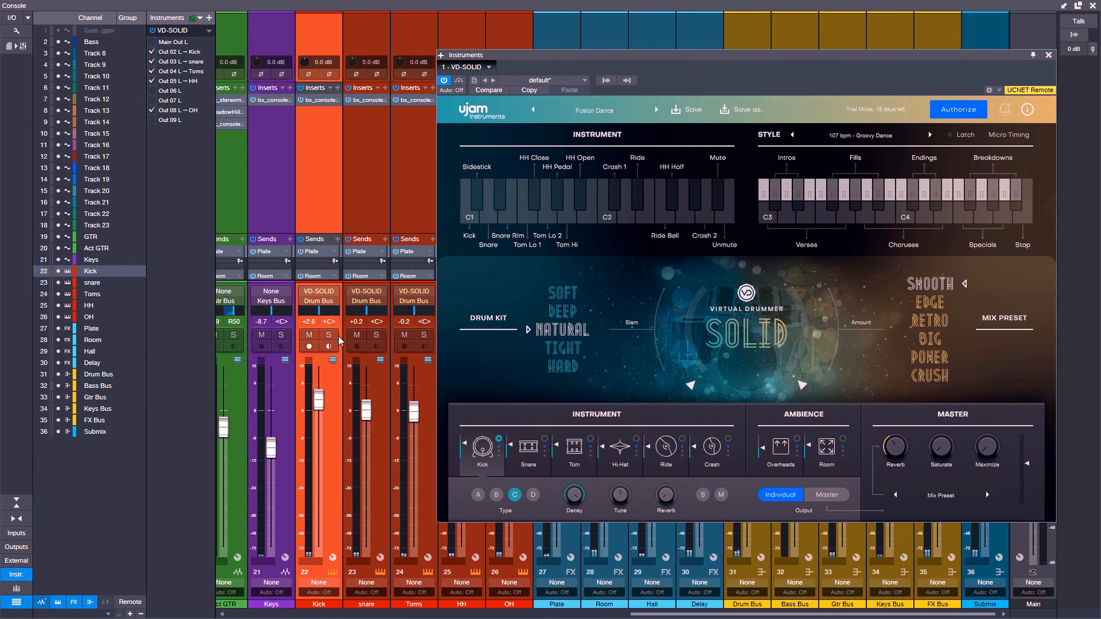
mouse_move(327, 335)
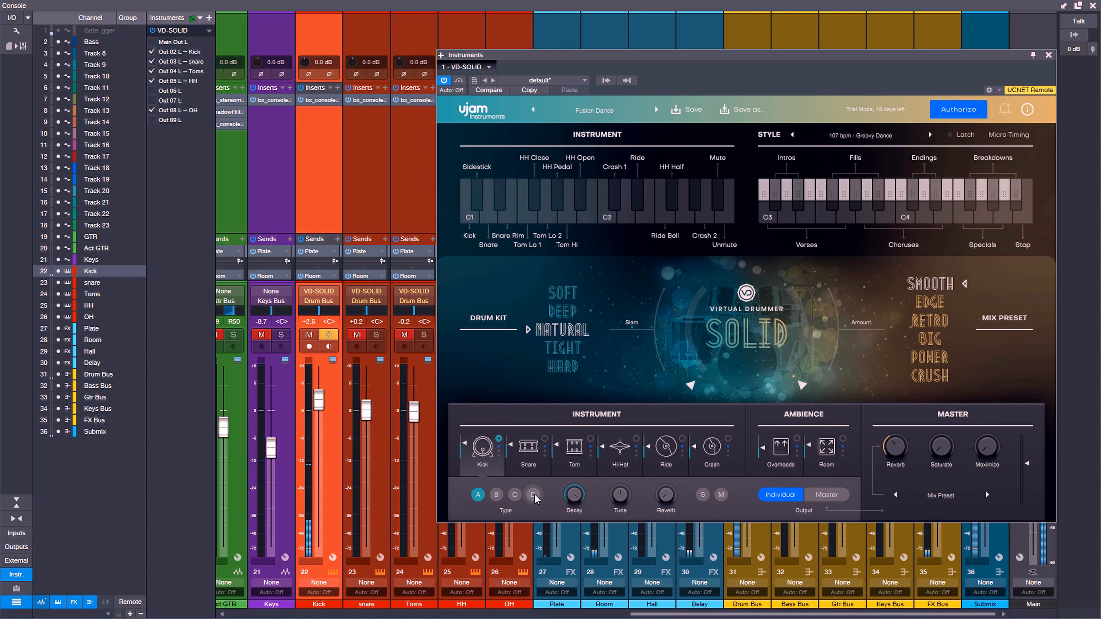
Audition the kick on type D, then settle on kick type C.
left_click(532, 494)
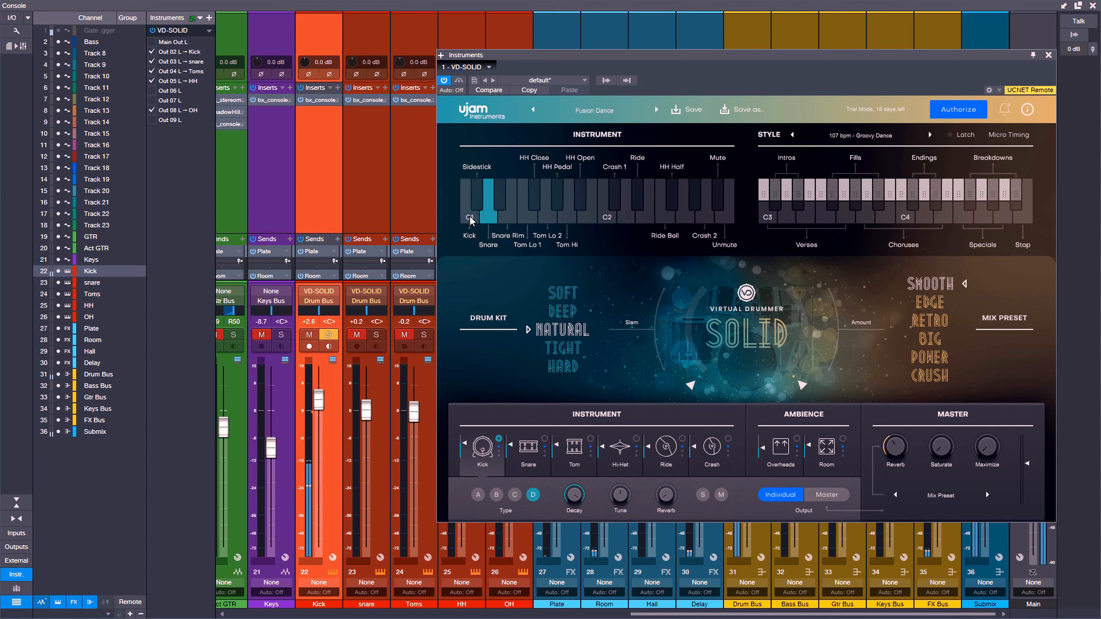
left_click(495, 495)
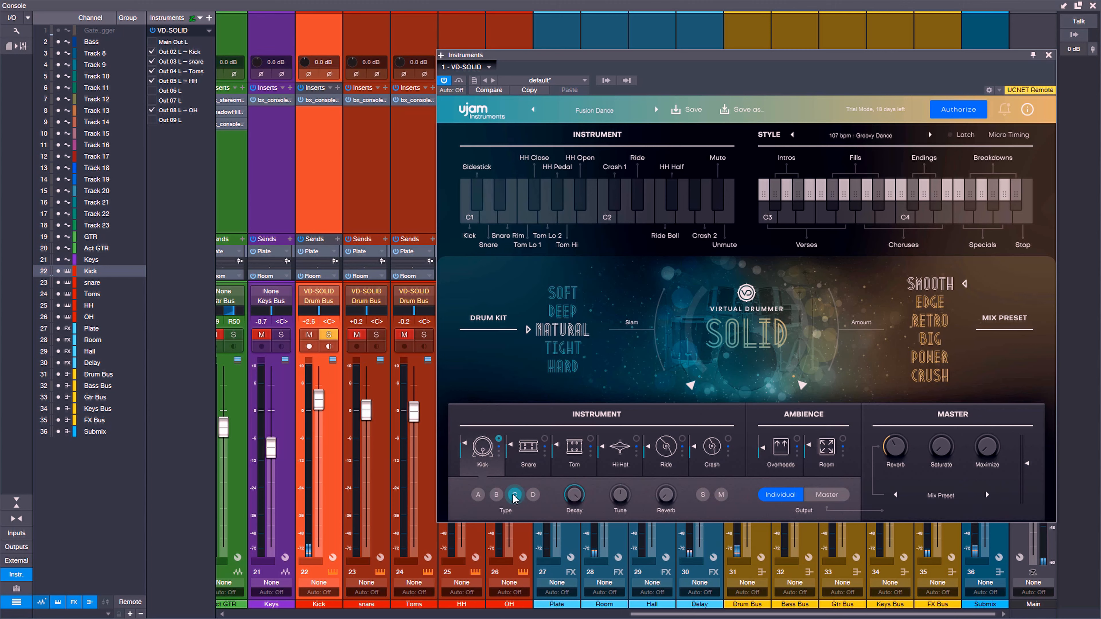
left_click(515, 494)
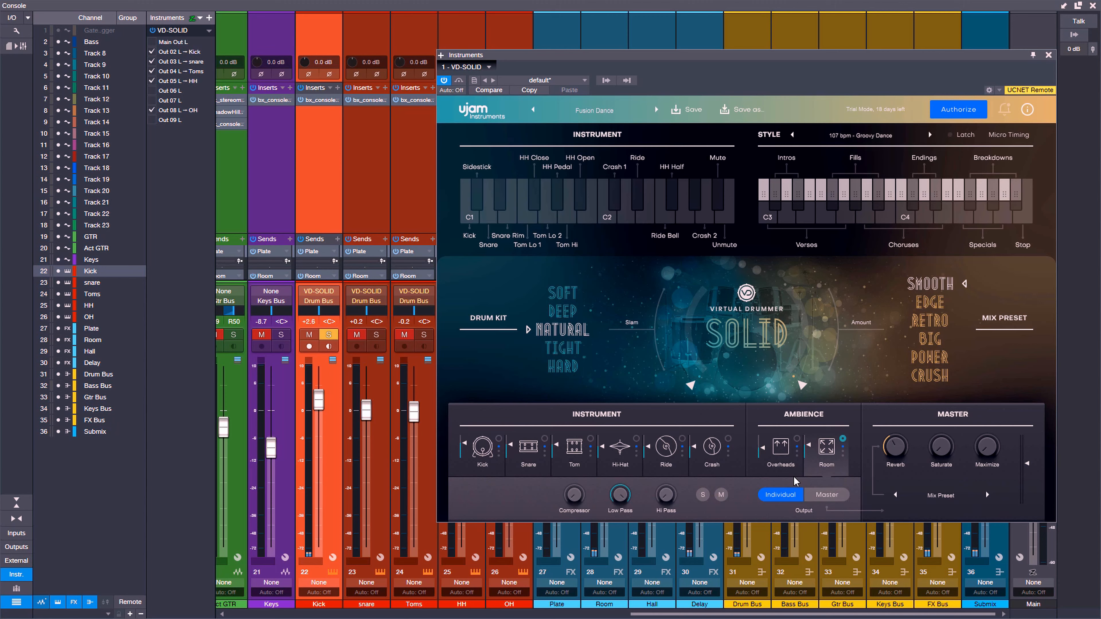
mouse_move(941, 491)
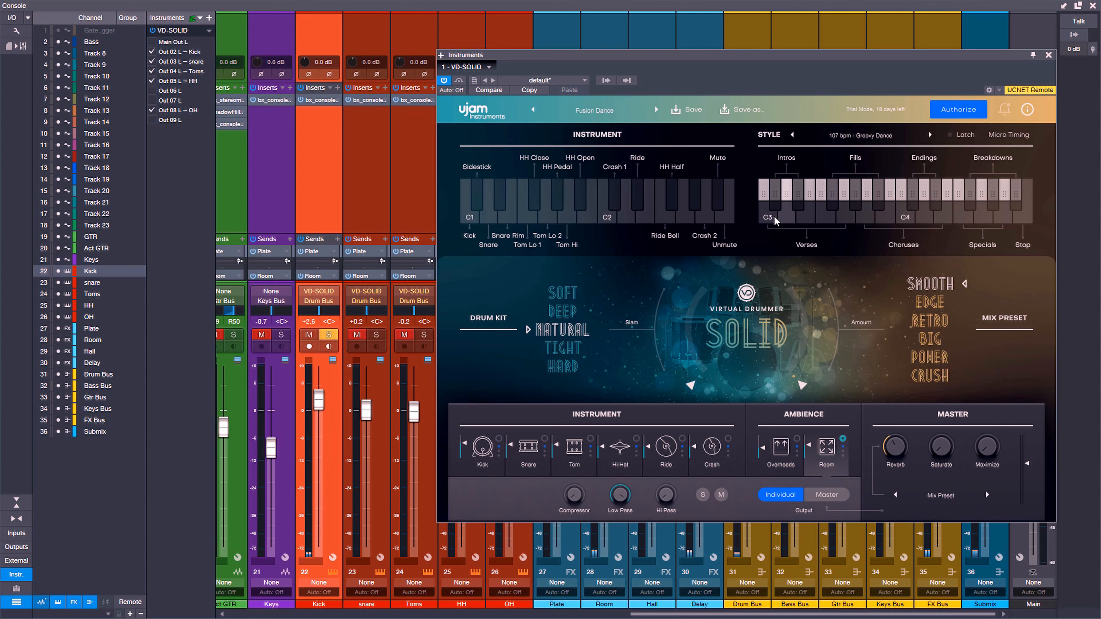
mouse_move(870, 142)
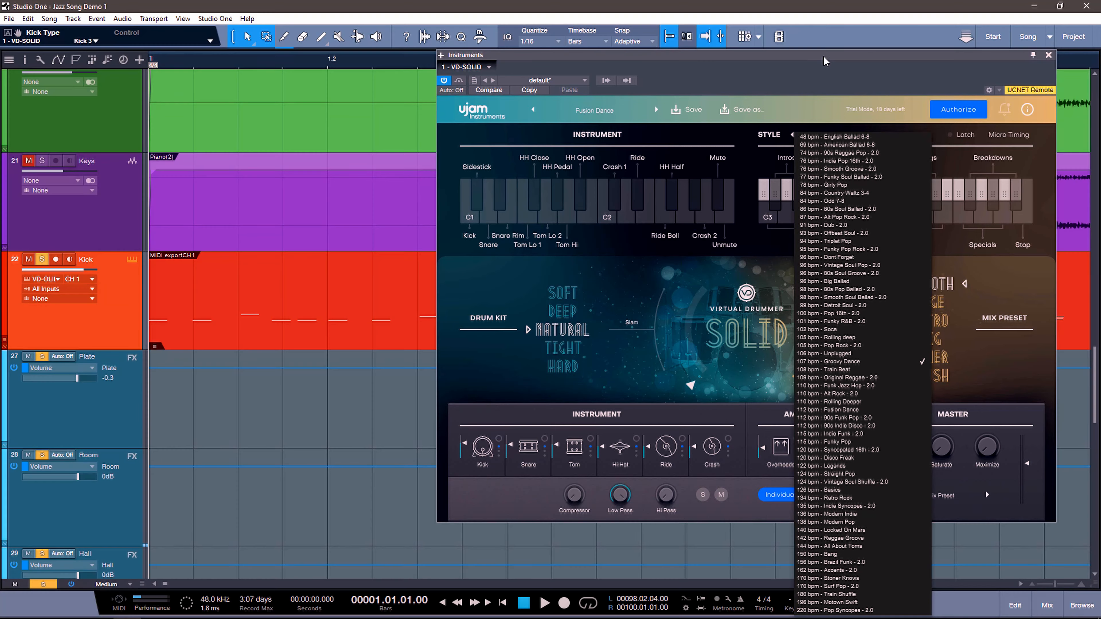
mouse_move(790, 124)
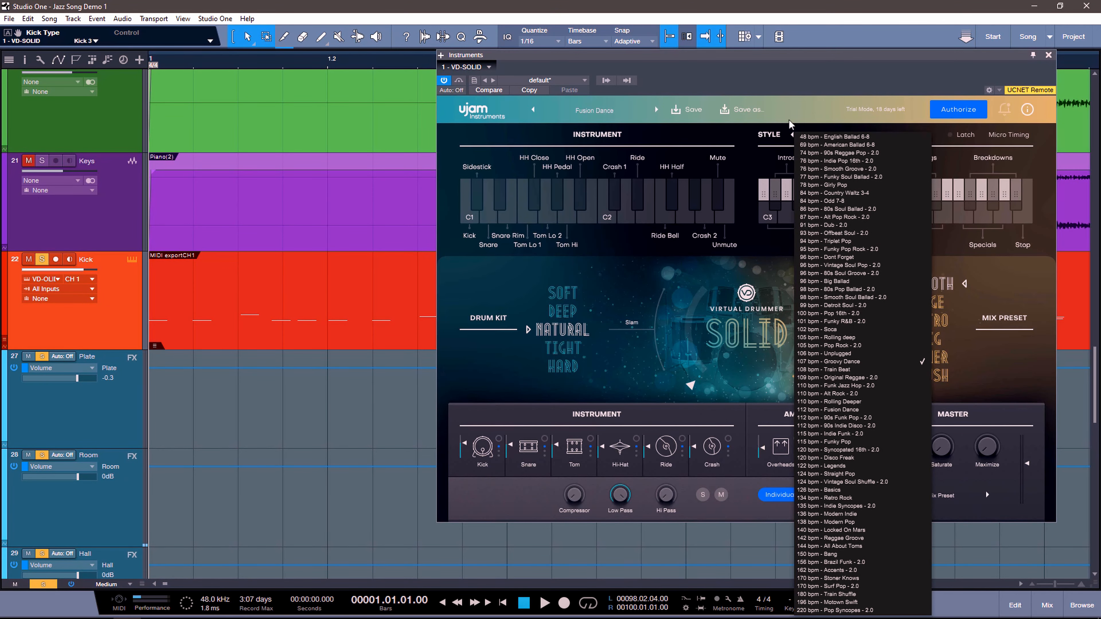
Close the style list, keeping 107 bpm - Groovy Dance selected.
left_click(828, 353)
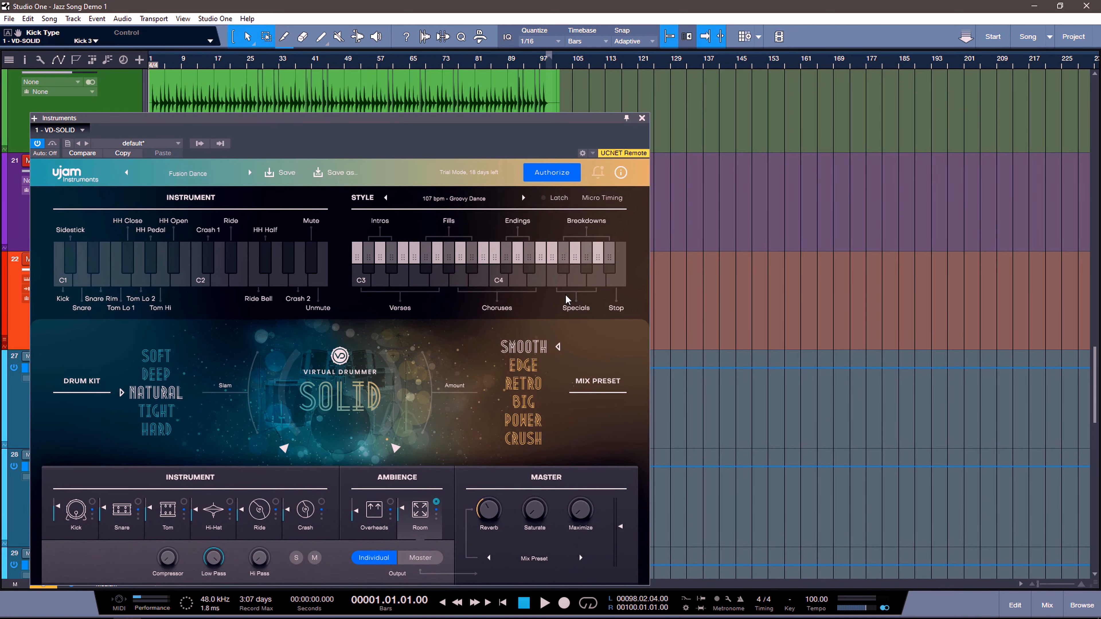
Trigger one of the drummer's groove patterns from a style key.
left_click(545, 601)
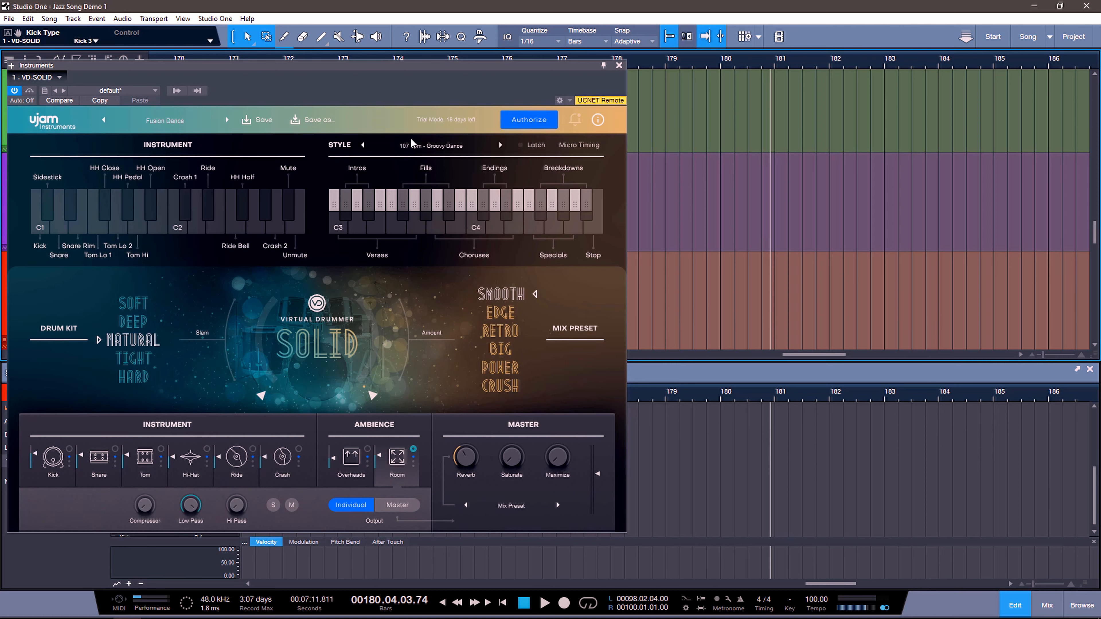
mouse_move(433, 150)
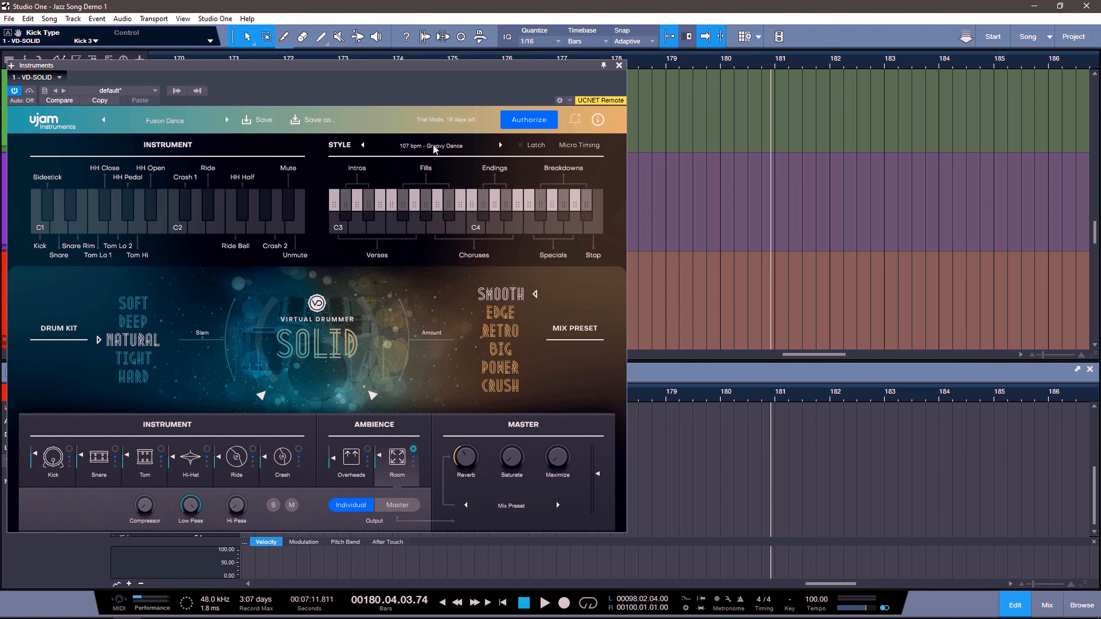
Try the 108 bpm - Train Beat style, then return to 107 bpm - Groovy Dance.
left_click(431, 145)
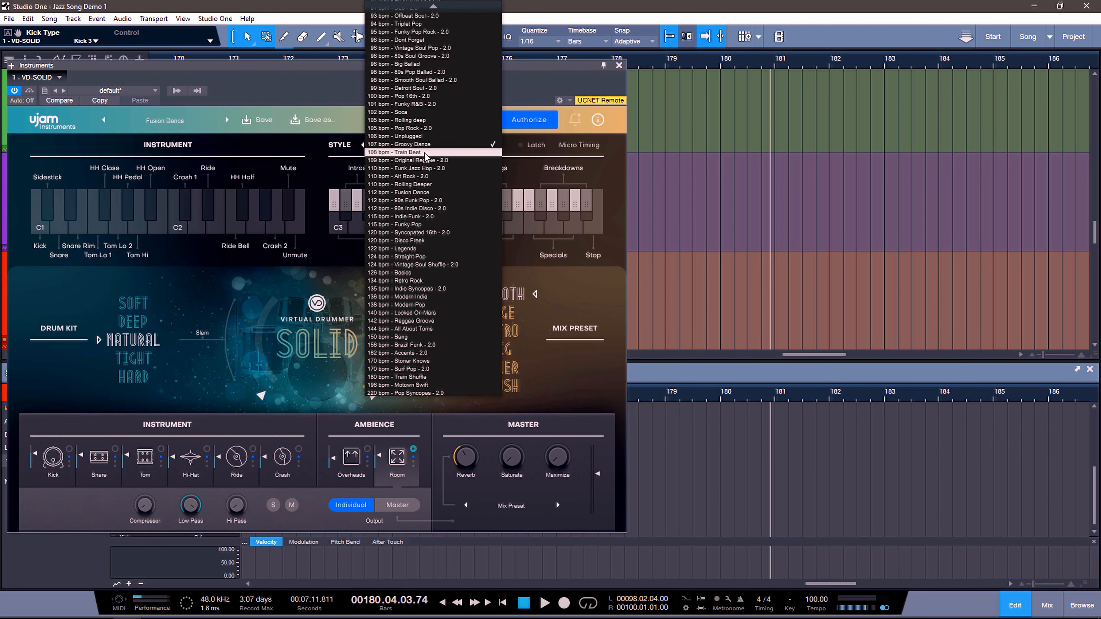
left_click(397, 153)
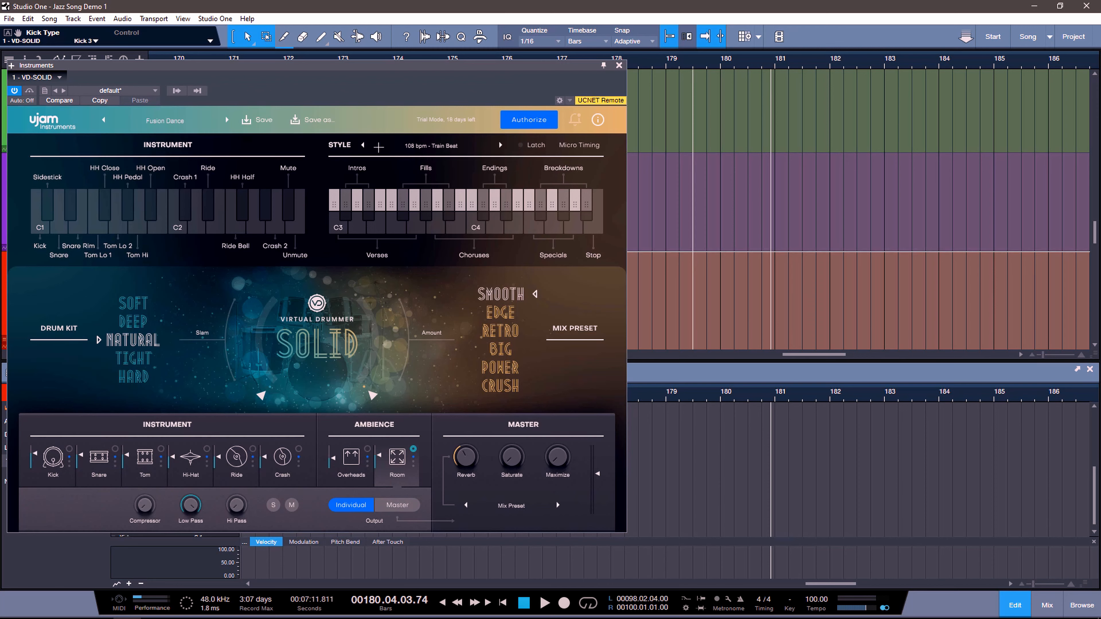
left_click(363, 145)
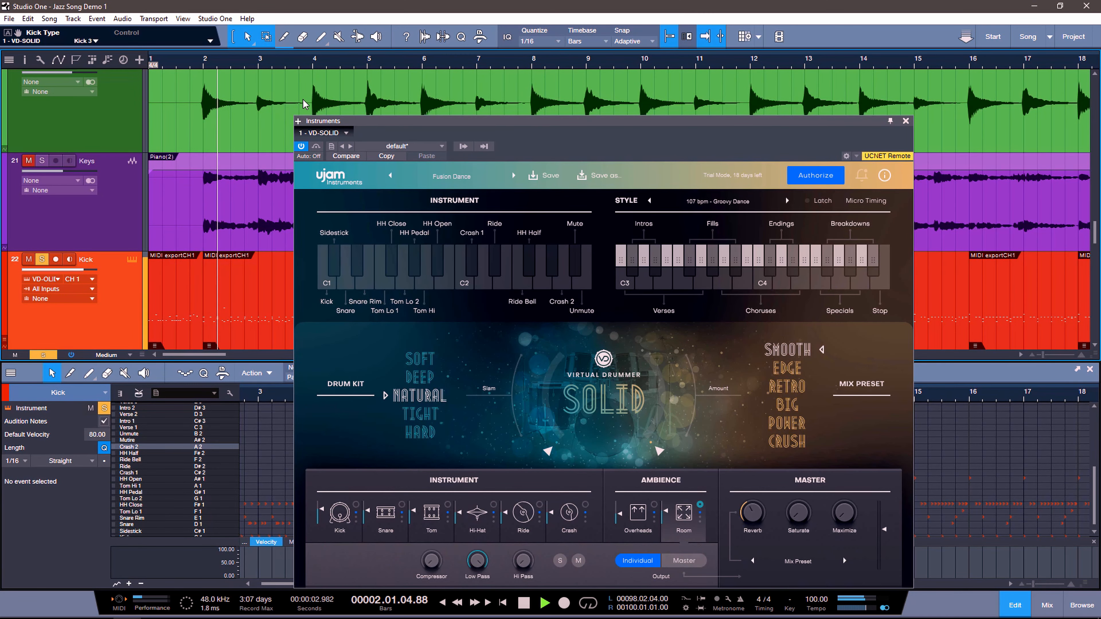
left_click(544, 602)
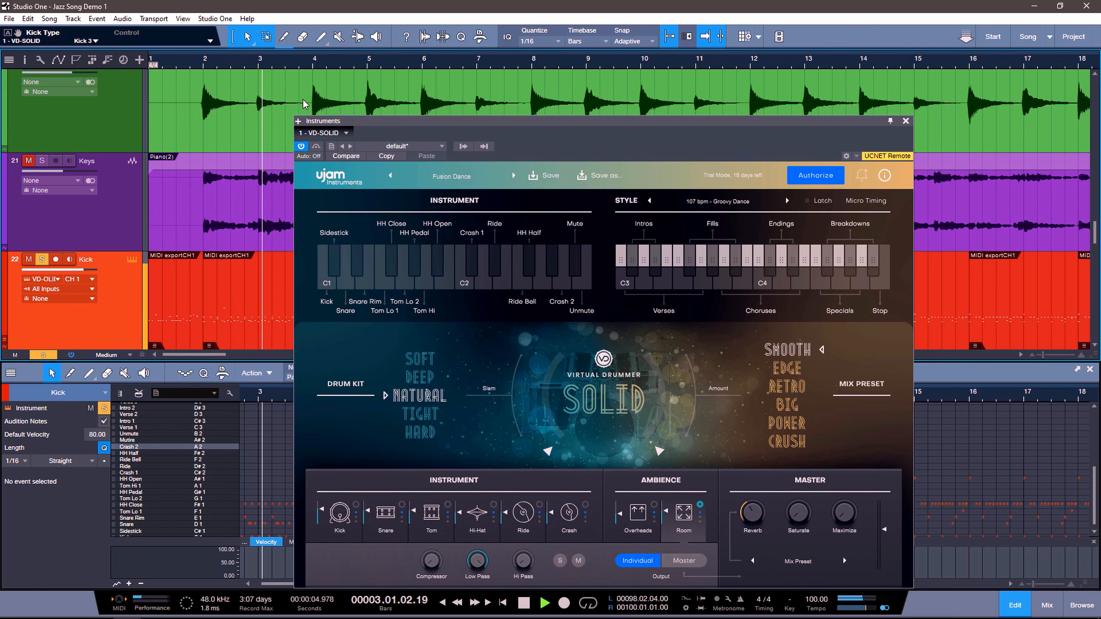
left_click(523, 602)
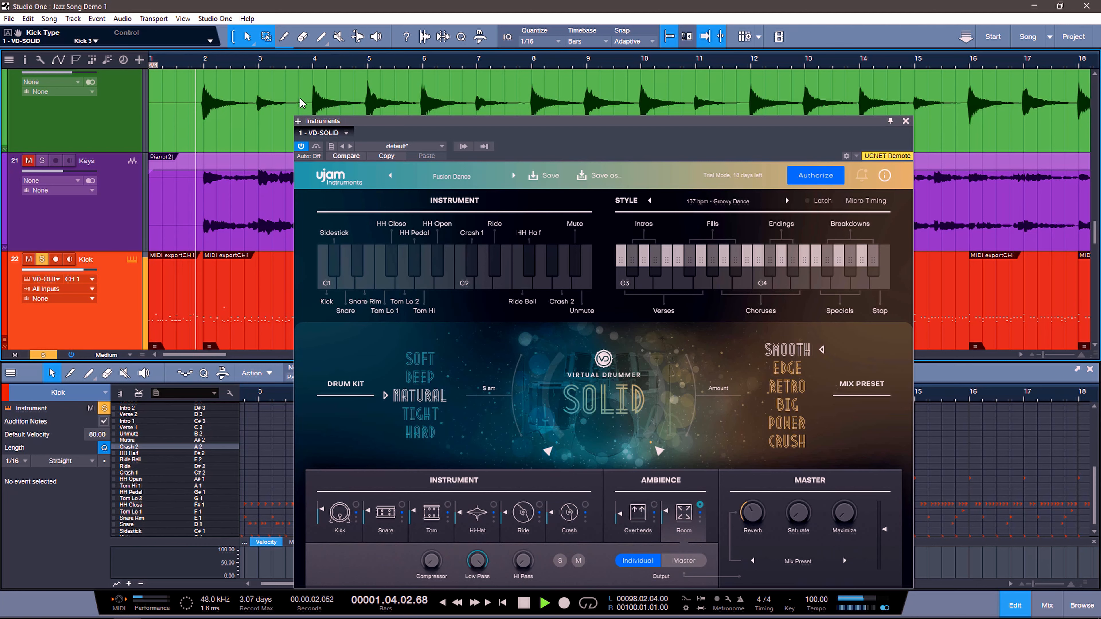
left_click(327, 263)
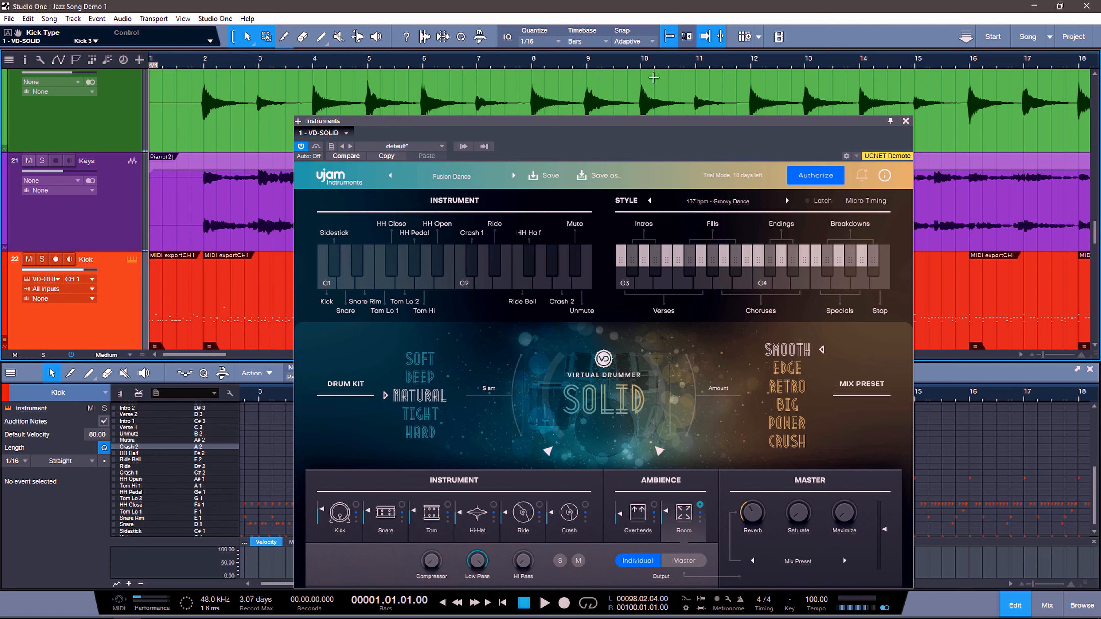
mouse_move(654, 82)
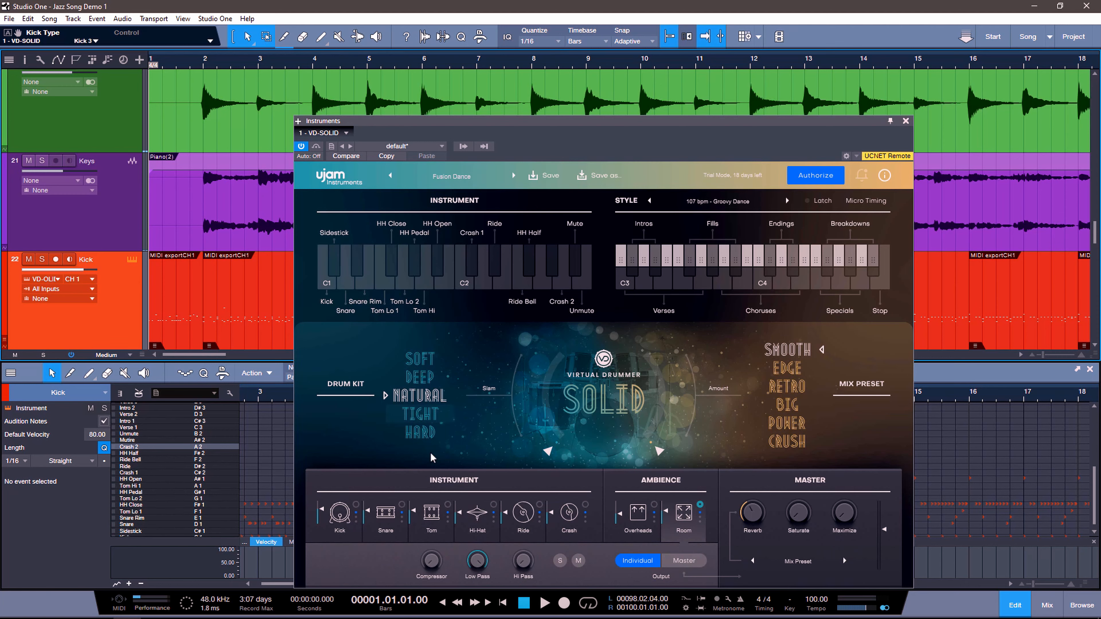
Show the Snare's own sound settings: type, decay, tune and reverb.
left_click(385, 516)
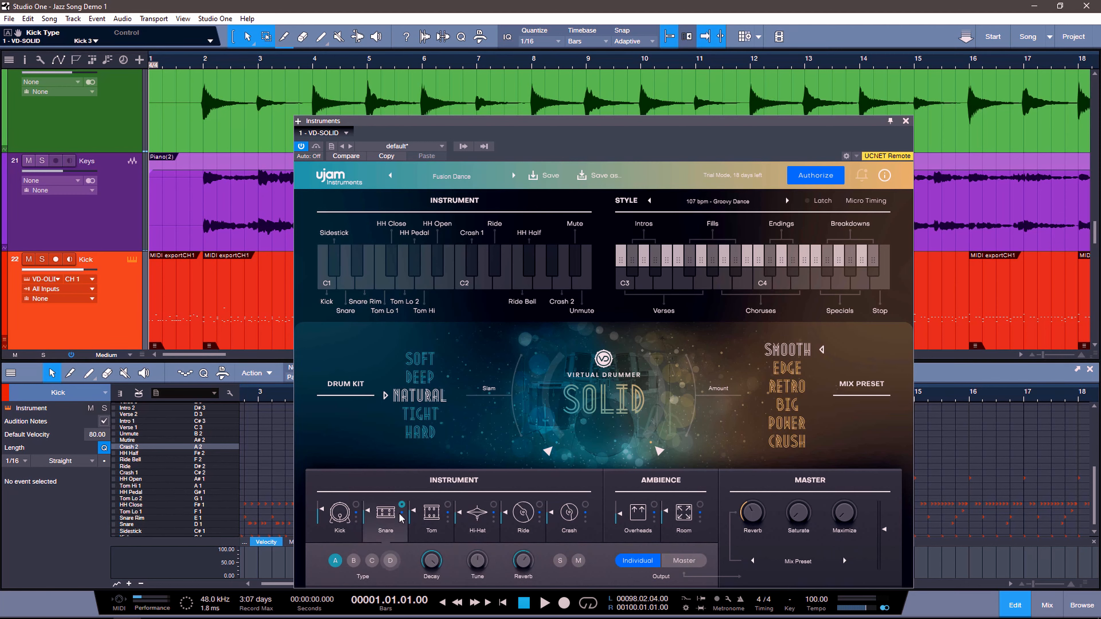